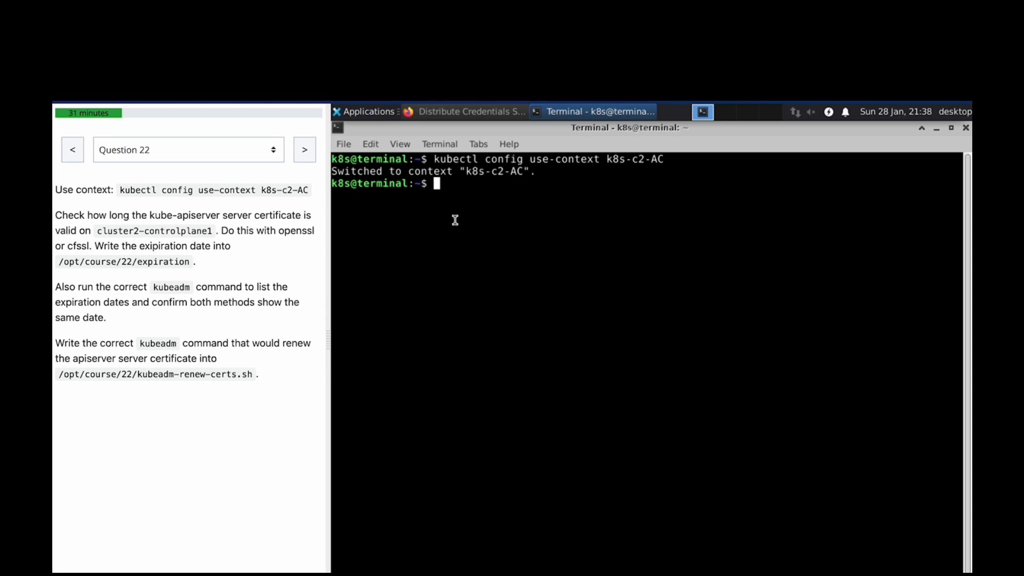
# Step: List the cluster nodes with k get nodes and ssh into cluster2-controlplane1 as root
pyautogui.write('k get nodes')
pyautogui.write('ssh')
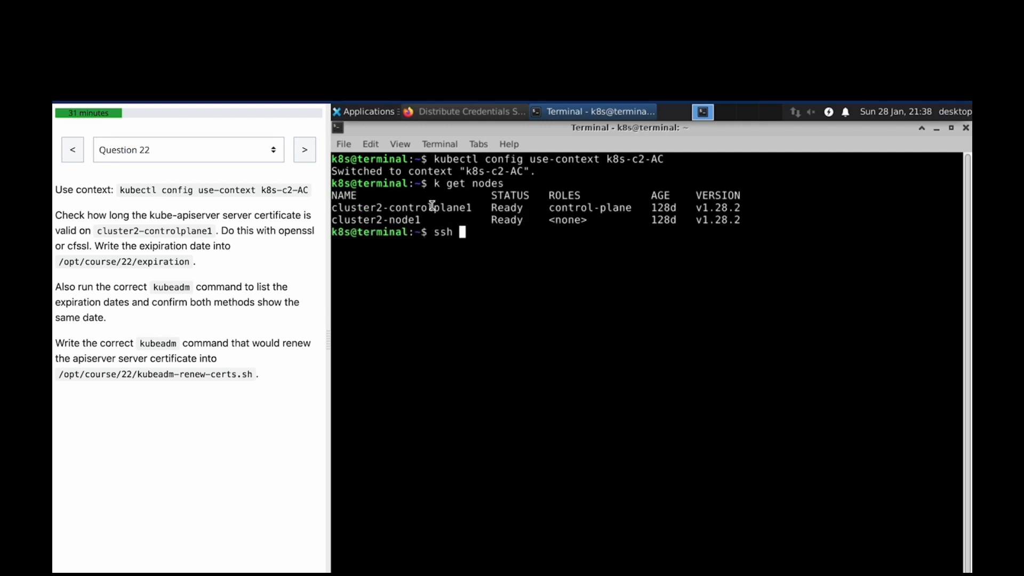
pyautogui.moveTo(497, 247)
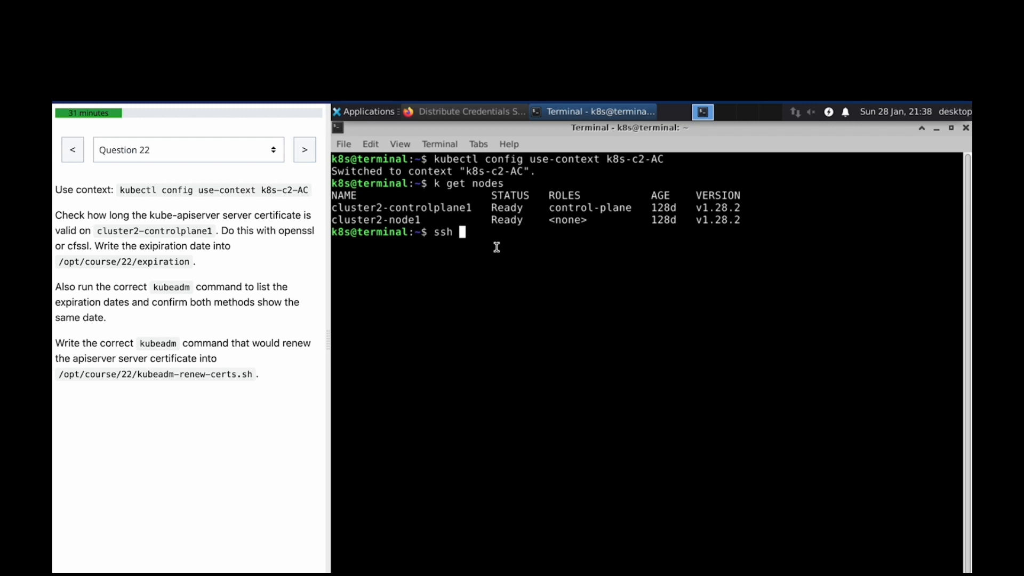
pyautogui.write('cluster2-controlplane1')
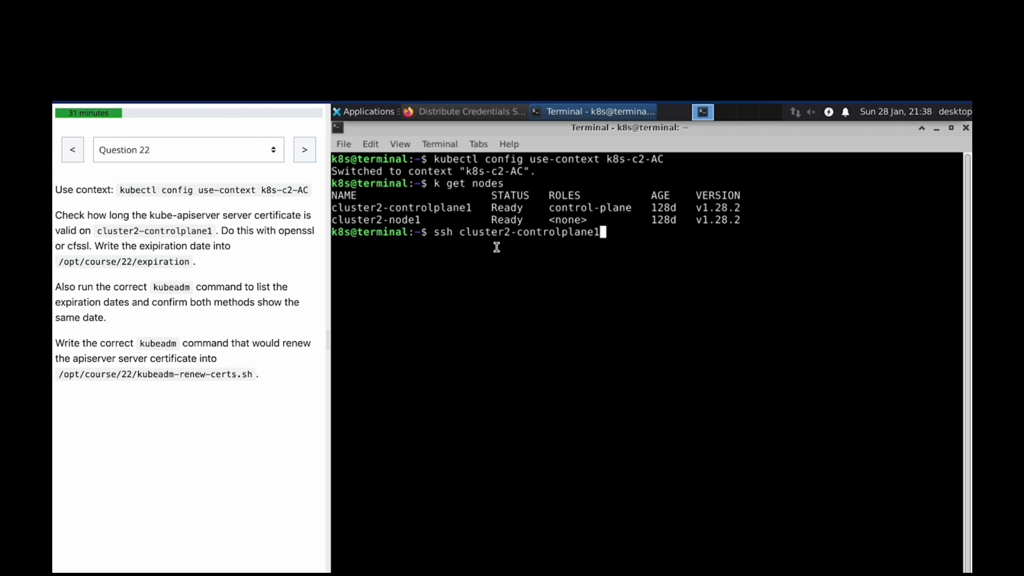
pyautogui.press('Return')
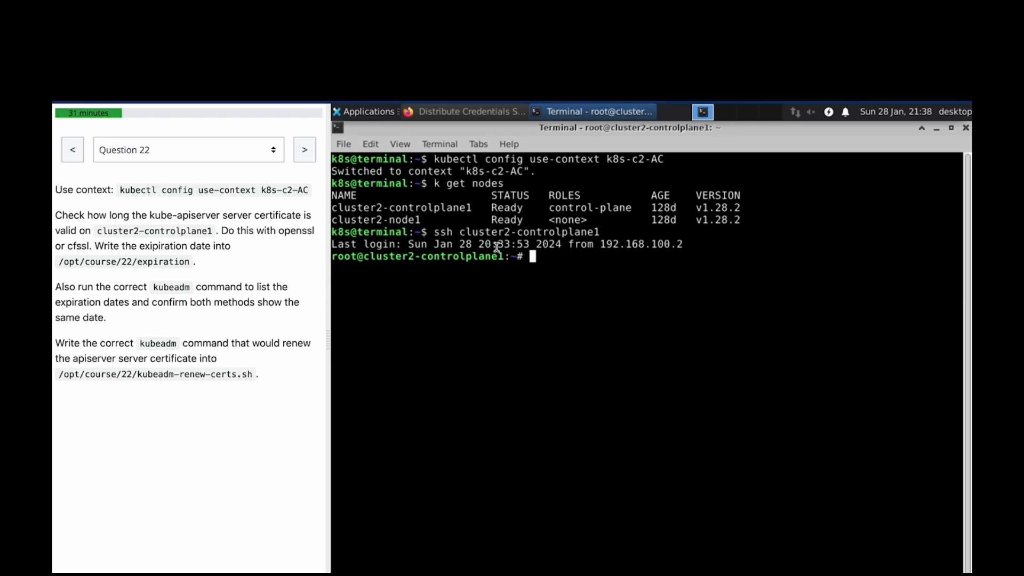
# Step: Change into /etc/kubernetes/pki to reach the cluster certificate files
pyautogui.write('cat /e')
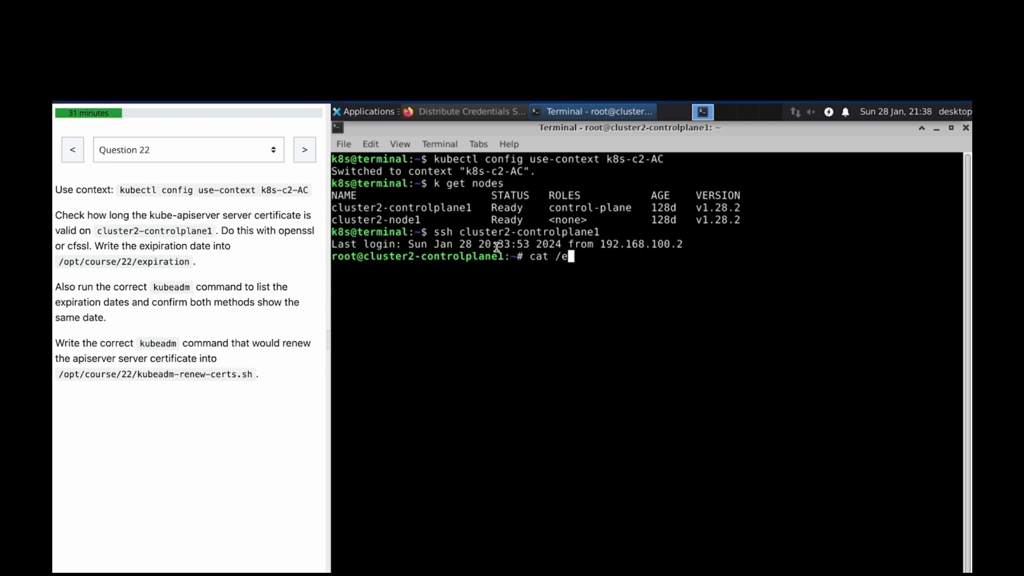
pyautogui.write('tc/k')
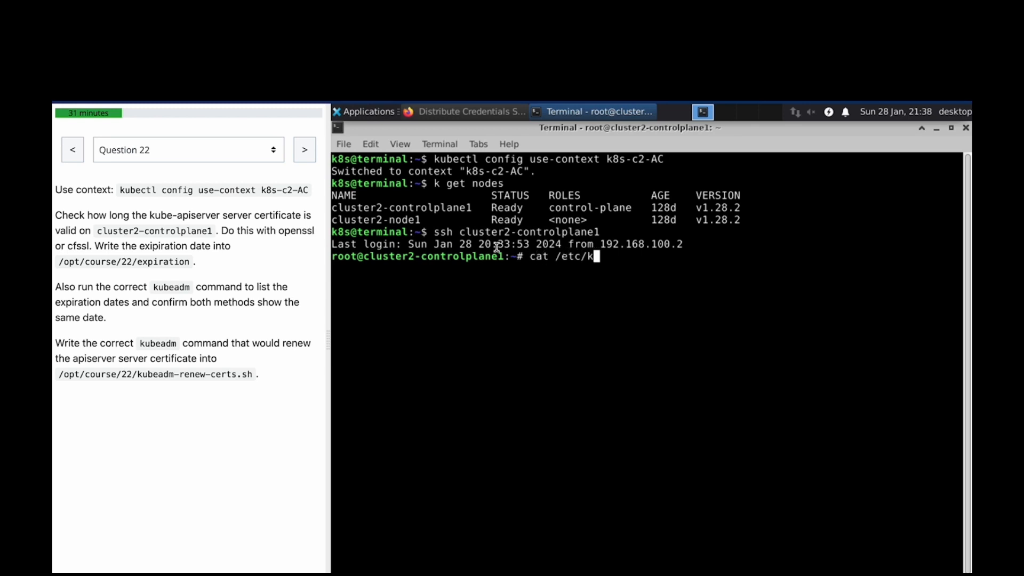
pyautogui.press('BackSpace')
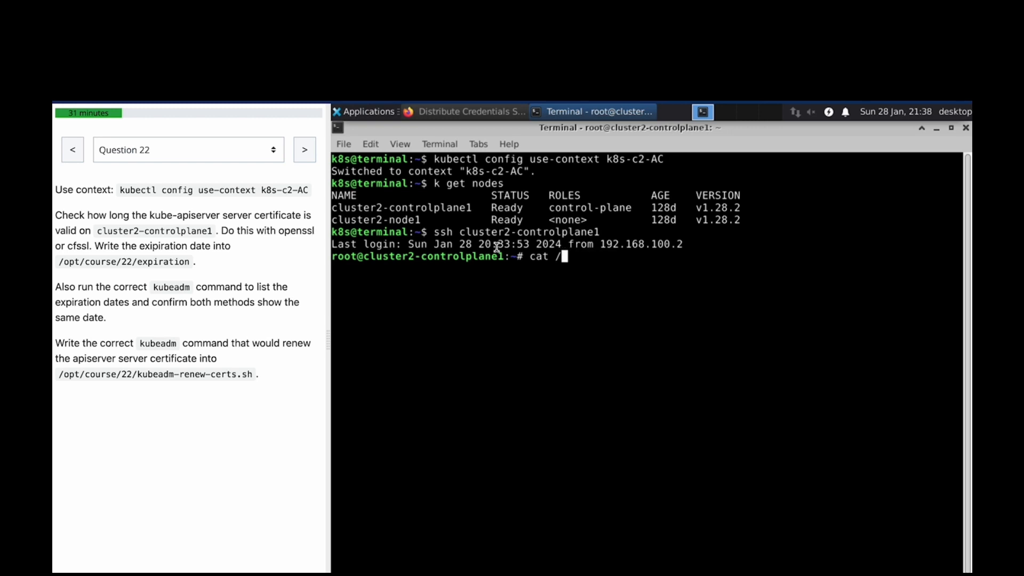
pyautogui.write('e')
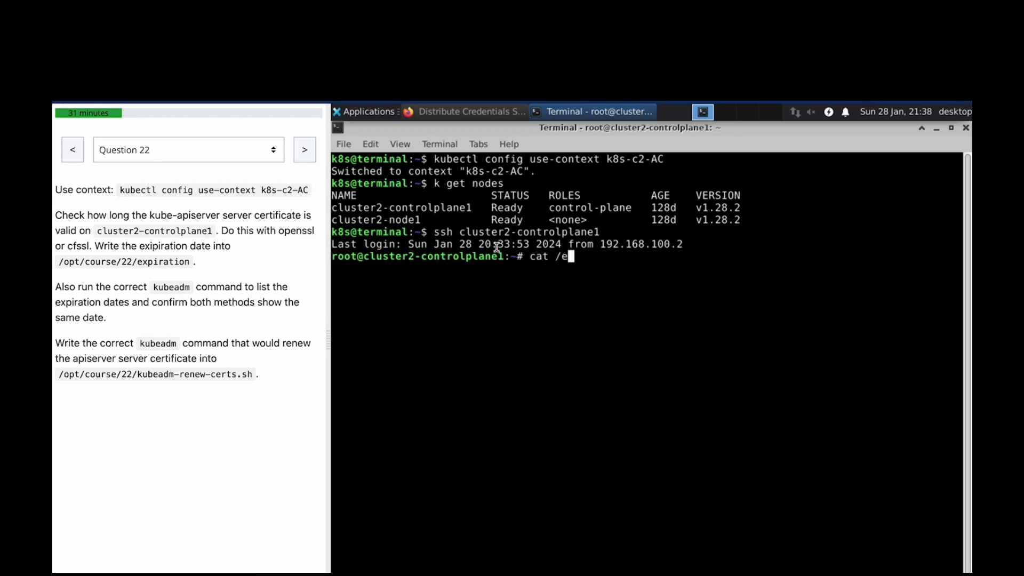
pyautogui.write('tc/kubernetes/')
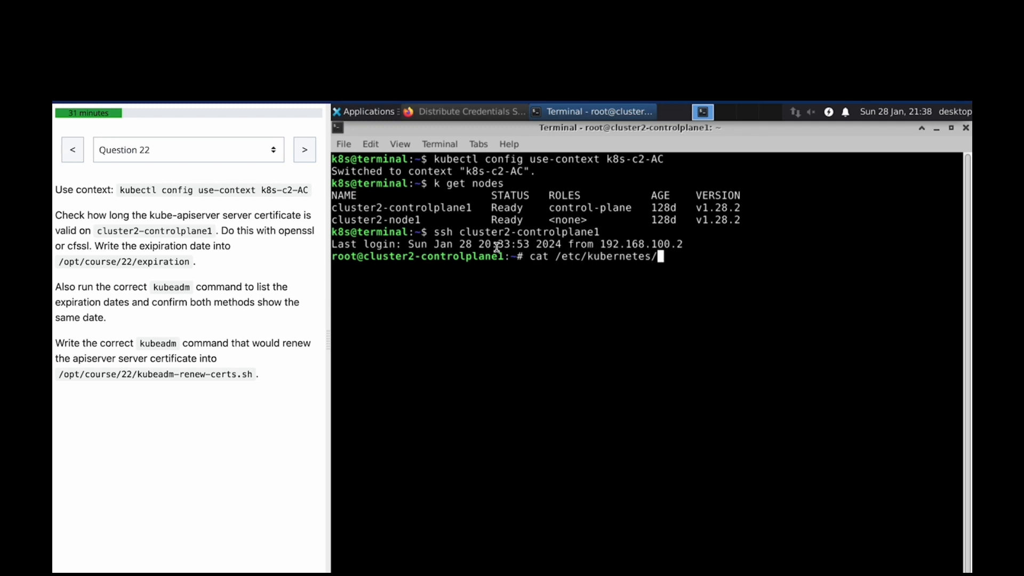
pyautogui.write('pki/')
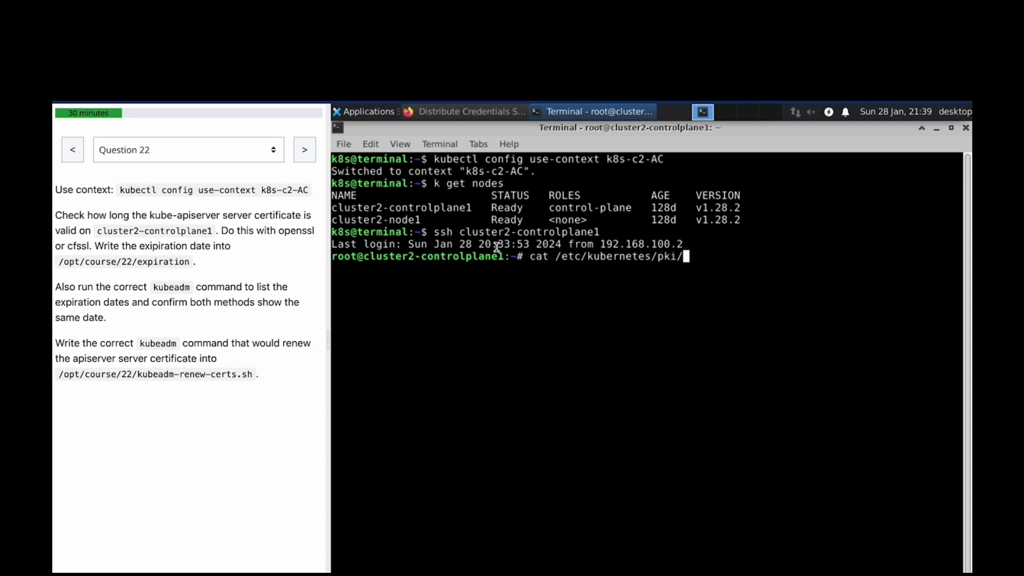
pyautogui.press('BackSpace')
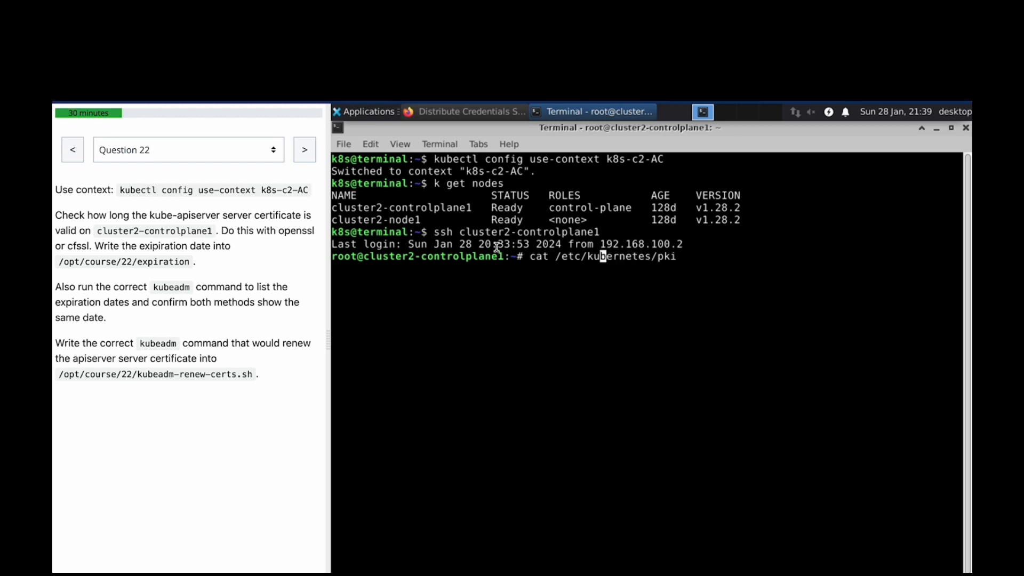
pyautogui.write('cd /etc/kubernetes/pki')
pyautogui.write('ls -al')
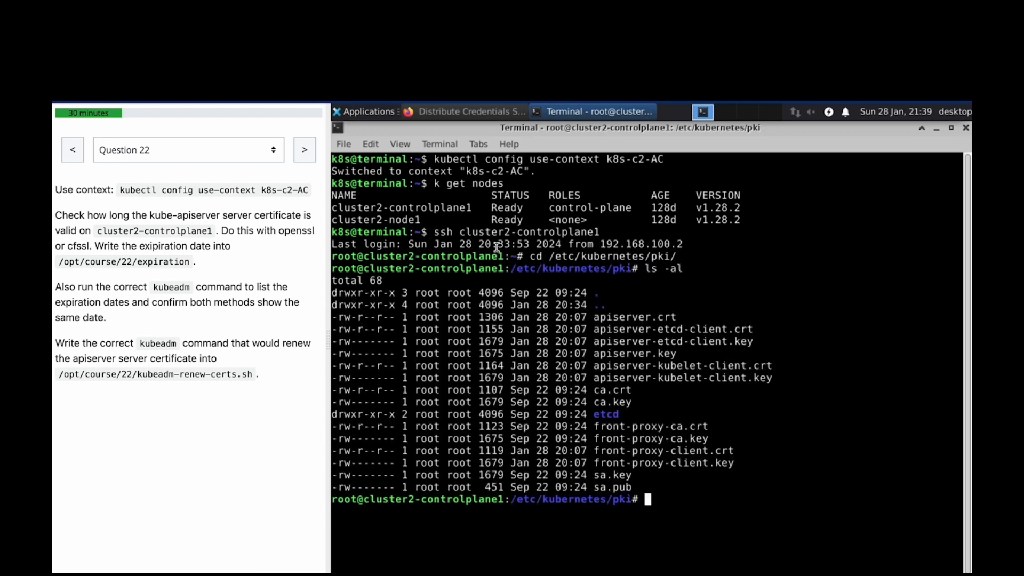
# Step: Show apiserver.crt validity with openssl x509 -noout -text piped to grep Validity -A2
pyautogui.write('open')
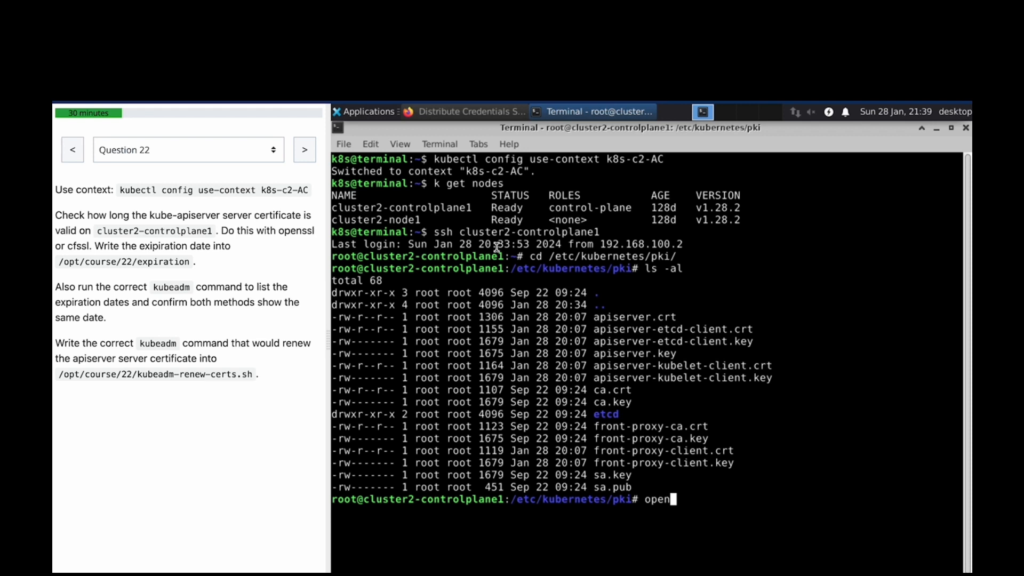
pyautogui.write('ssl')
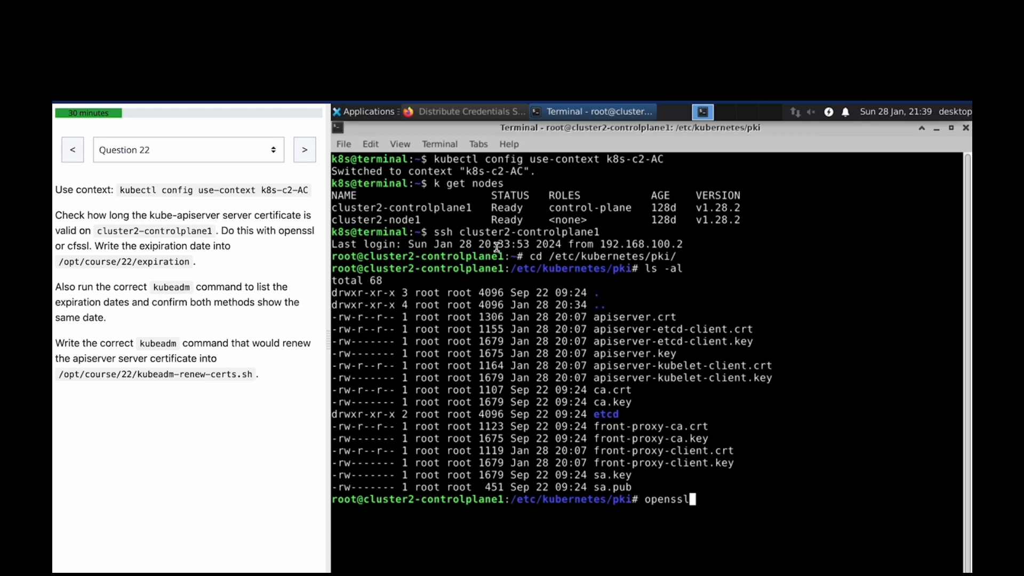
pyautogui.write('x509 -noo')
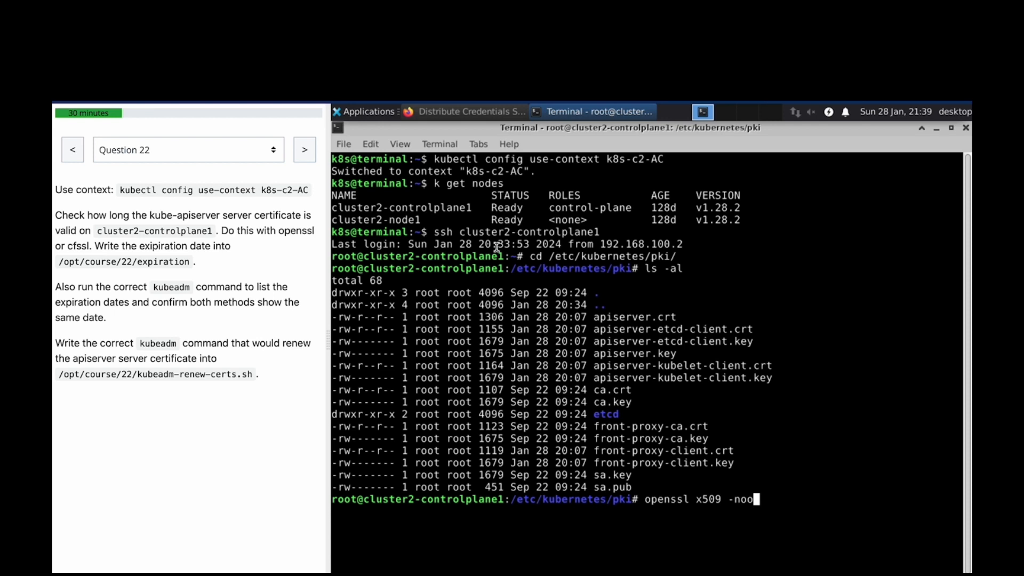
pyautogui.write('ut -text -in')
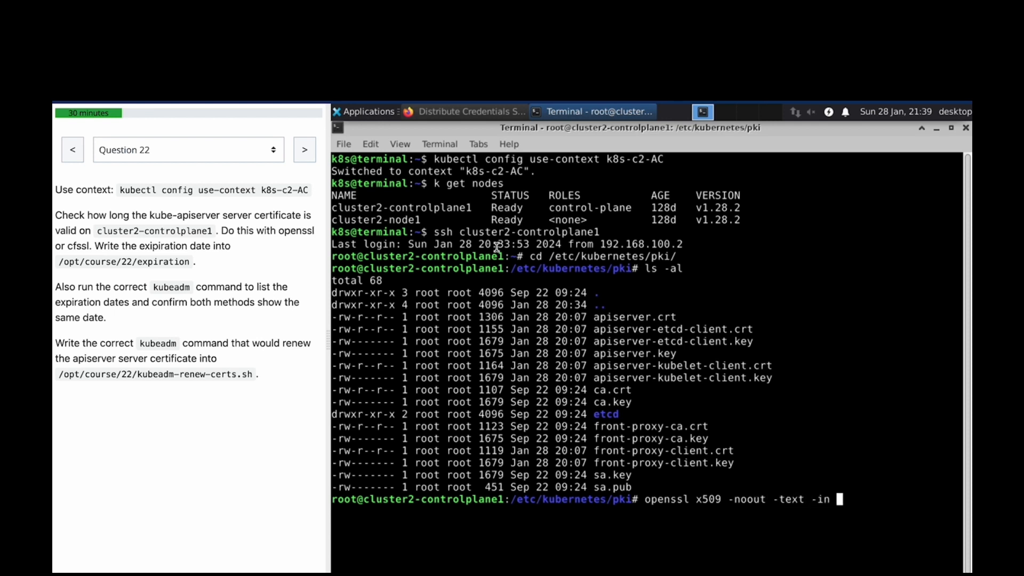
pyautogui.moveTo(641, 314)
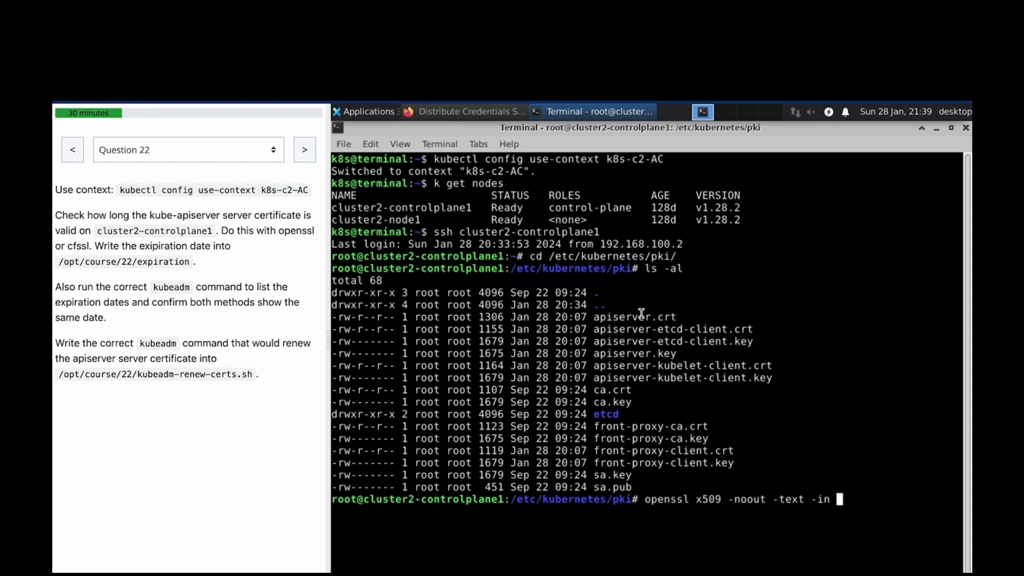
pyautogui.doubleClick(634, 316)
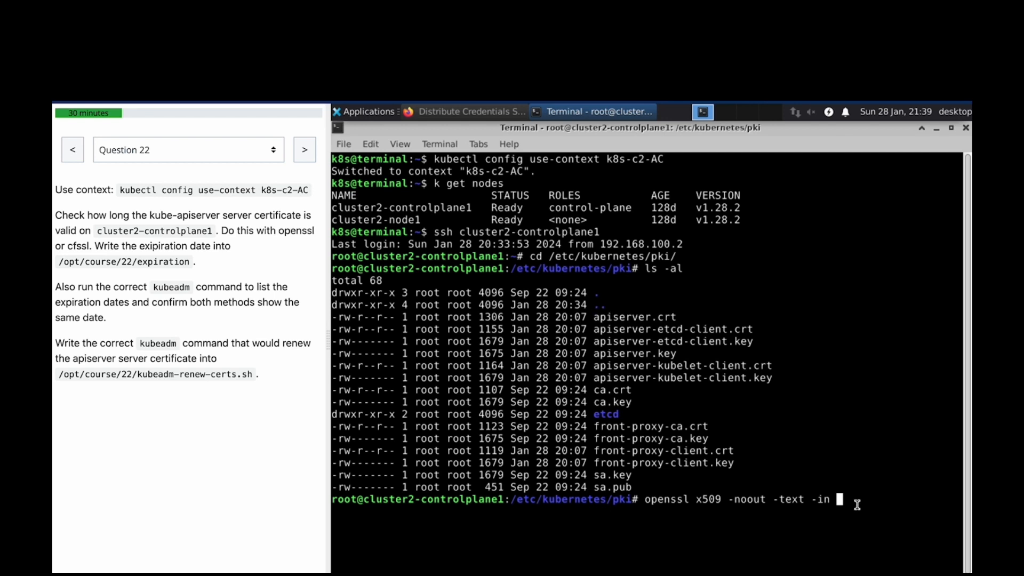
pyautogui.write('apiserver.crt |')
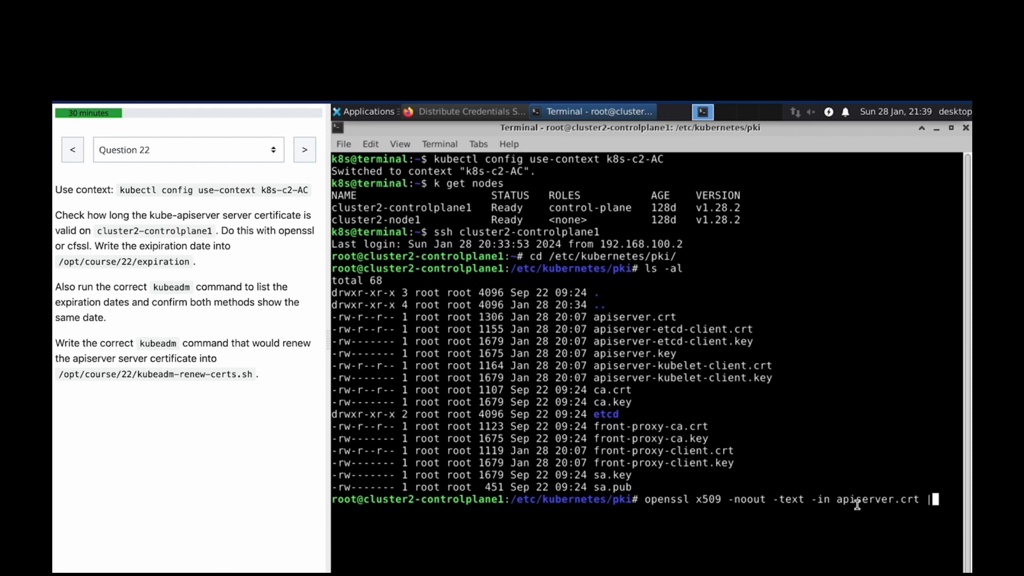
pyautogui.write('grep Va')
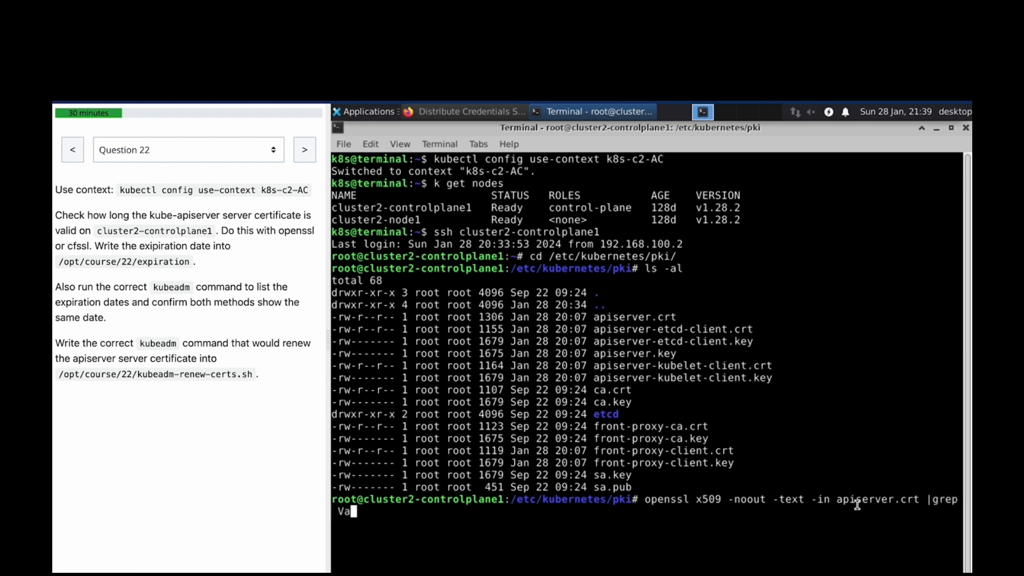
pyautogui.write('lidity')
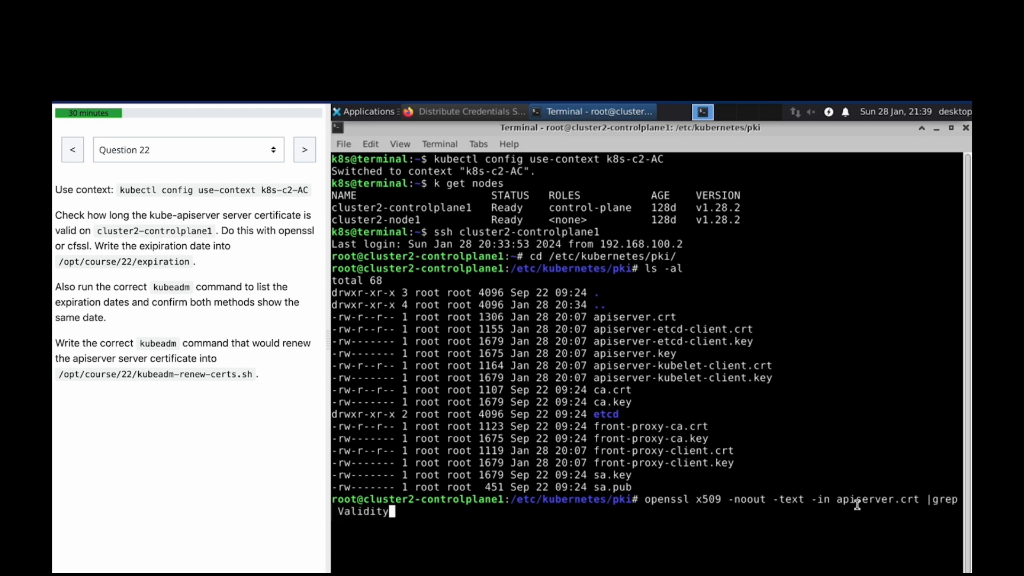
pyautogui.write('-A2')
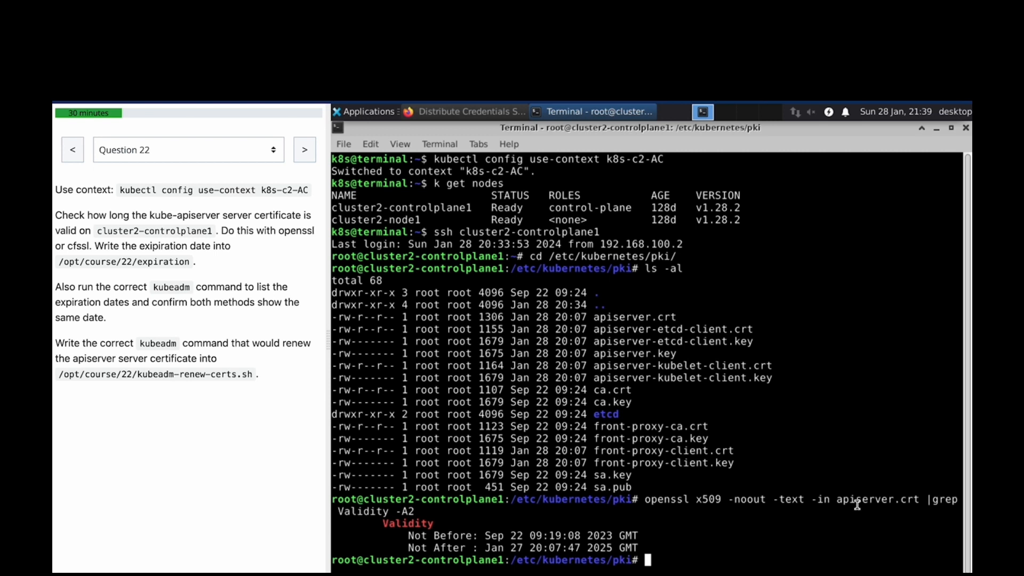
pyautogui.write('kubed')
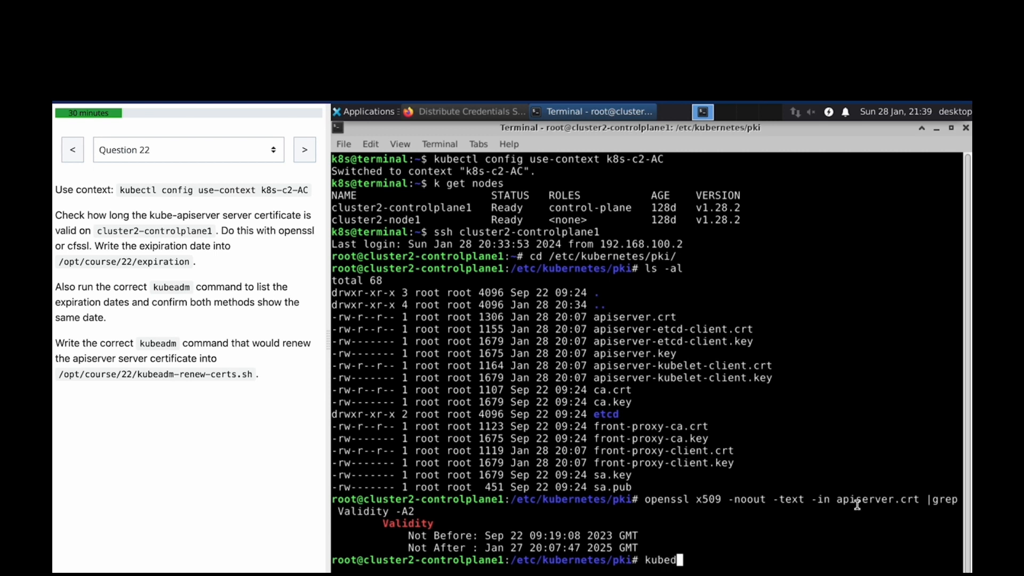
# Step: Run kubeadm certs check-expiration | grep apiserver confirming Jan 27 2025, then exit the node
pyautogui.write('adm')
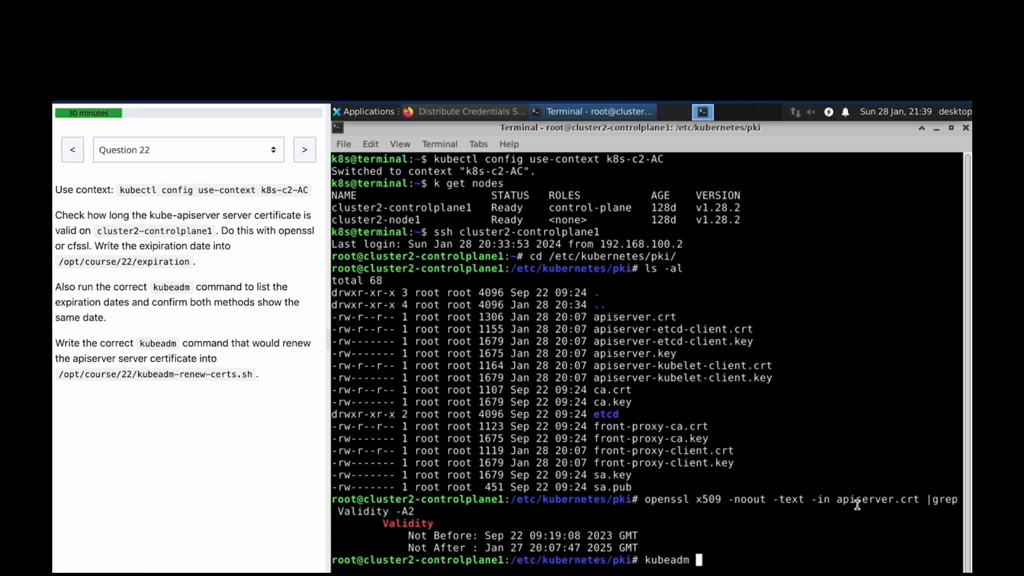
pyautogui.write('cerst')
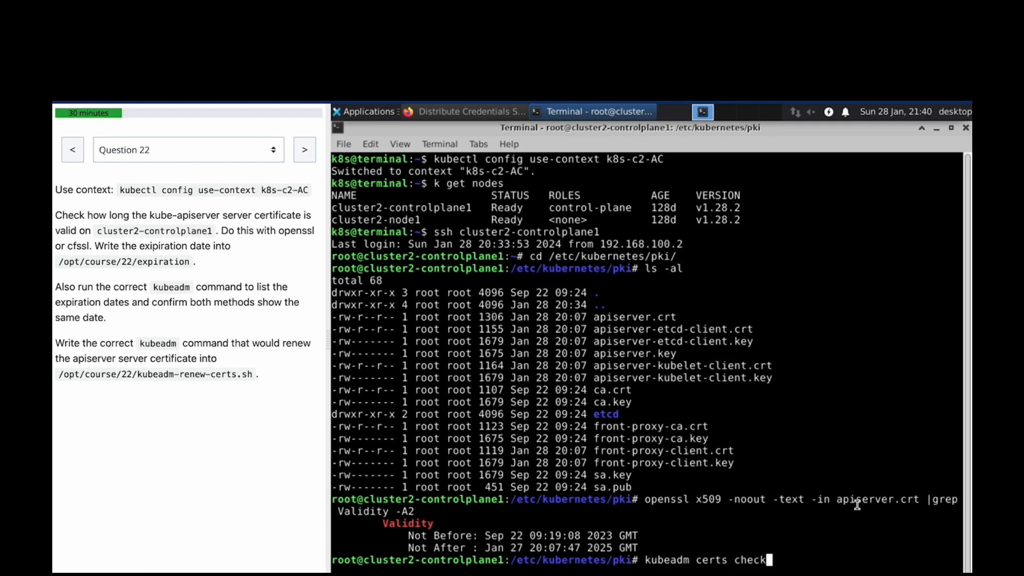
pyautogui.write('-expiration')
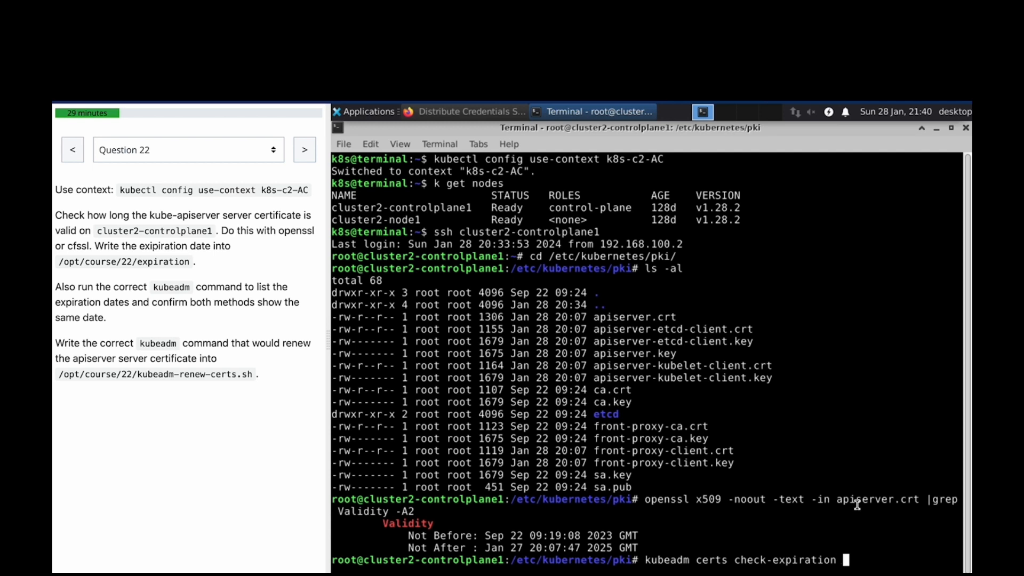
pyautogui.write('|grep apuserv')
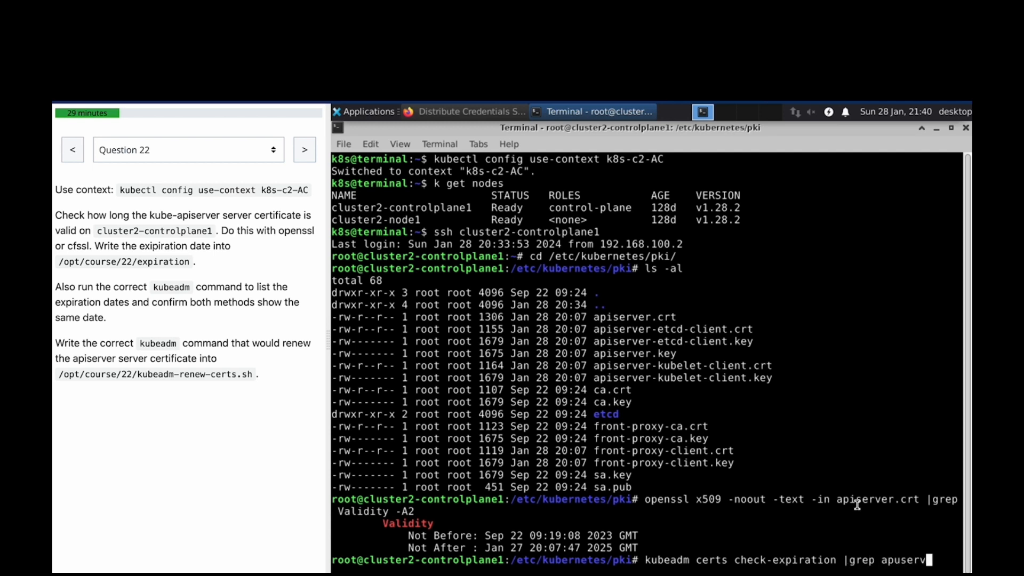
pyautogui.press('BackSpace')
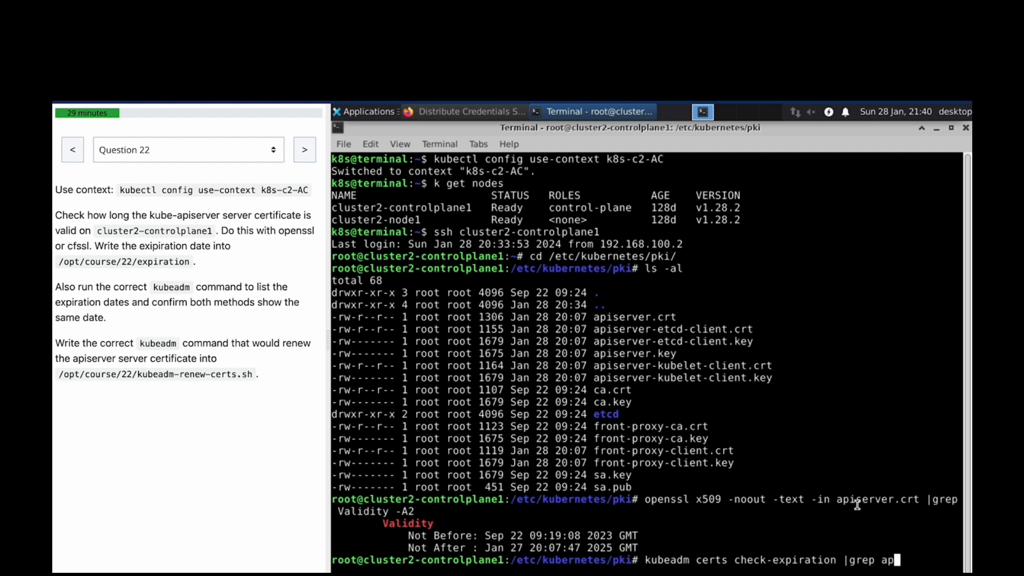
pyautogui.press('Return')
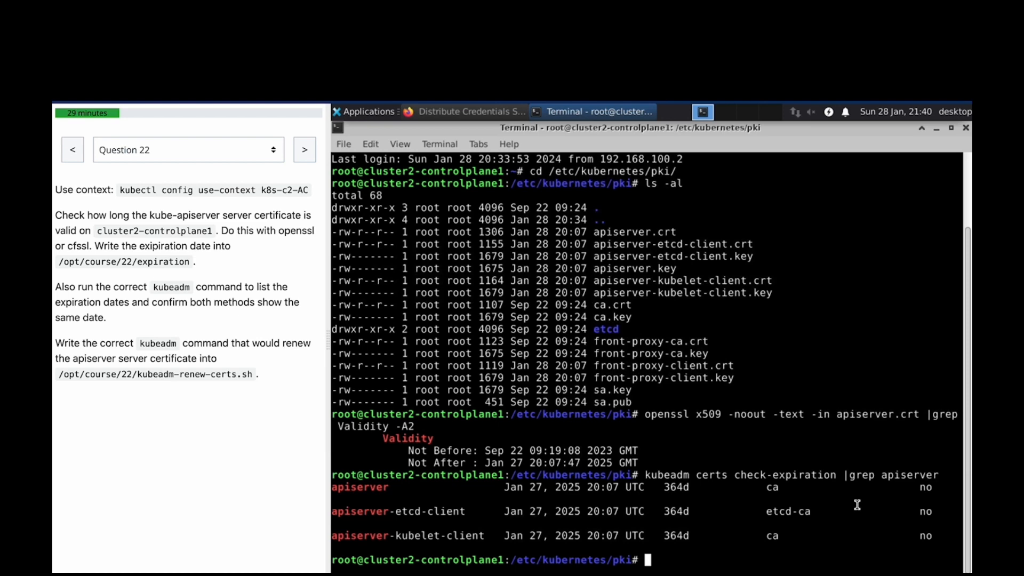
pyautogui.write('exit')
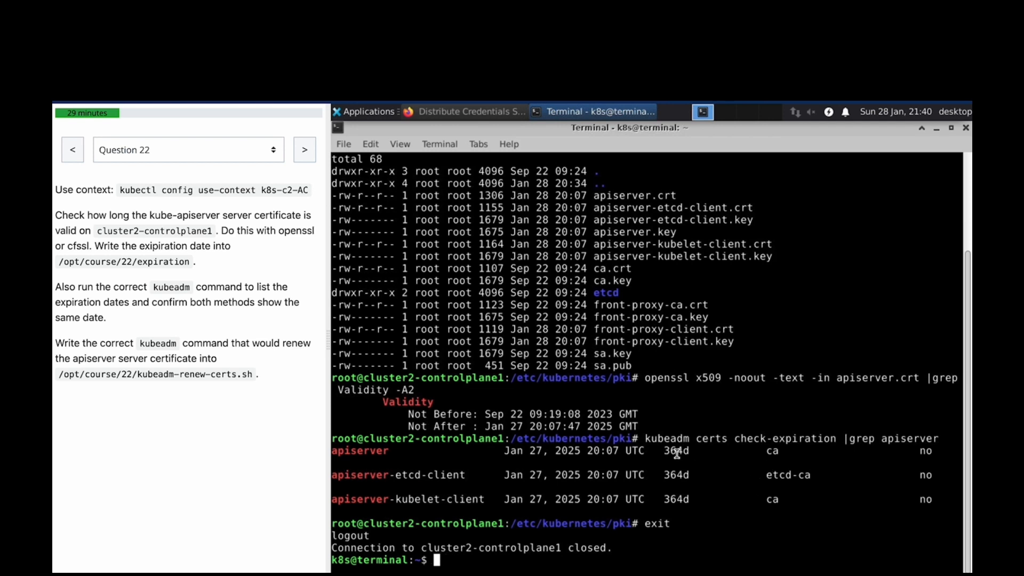
# Step: Echo 'Jan 27 20:07:47 2025 GMT' into /opt/course/22/expiration
pyautogui.write('echo')
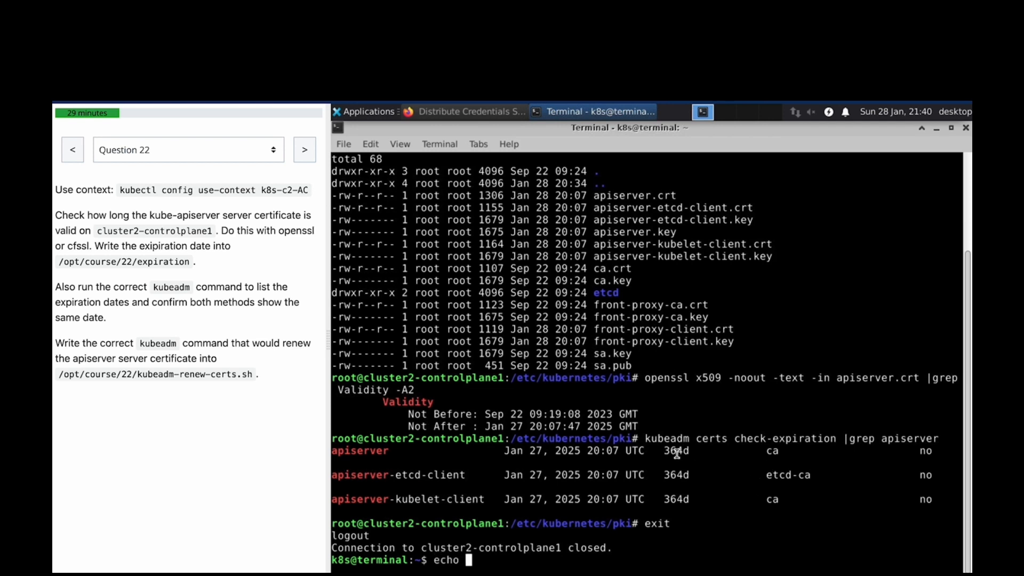
pyautogui.write("'")
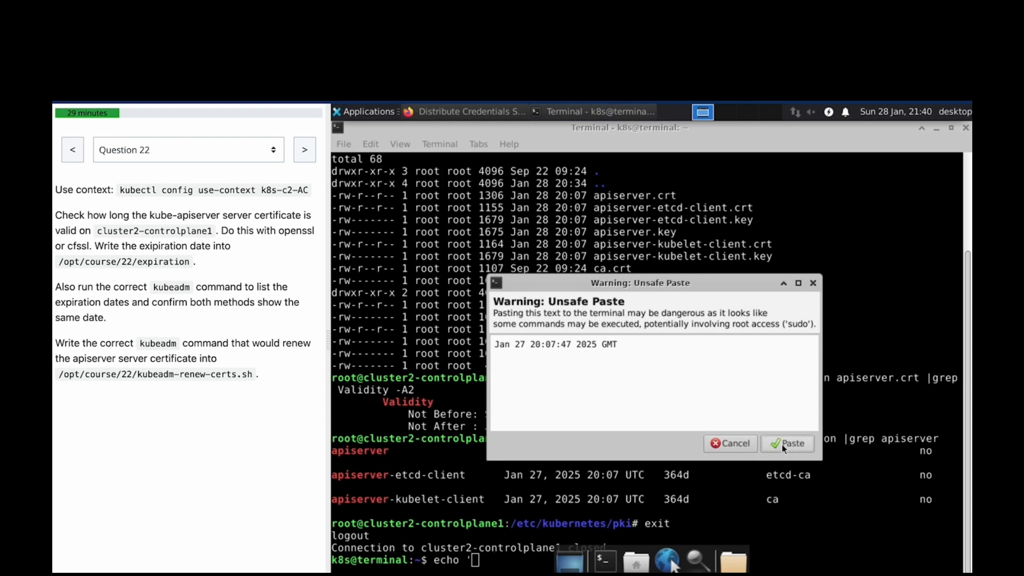
pyautogui.click(787, 442)
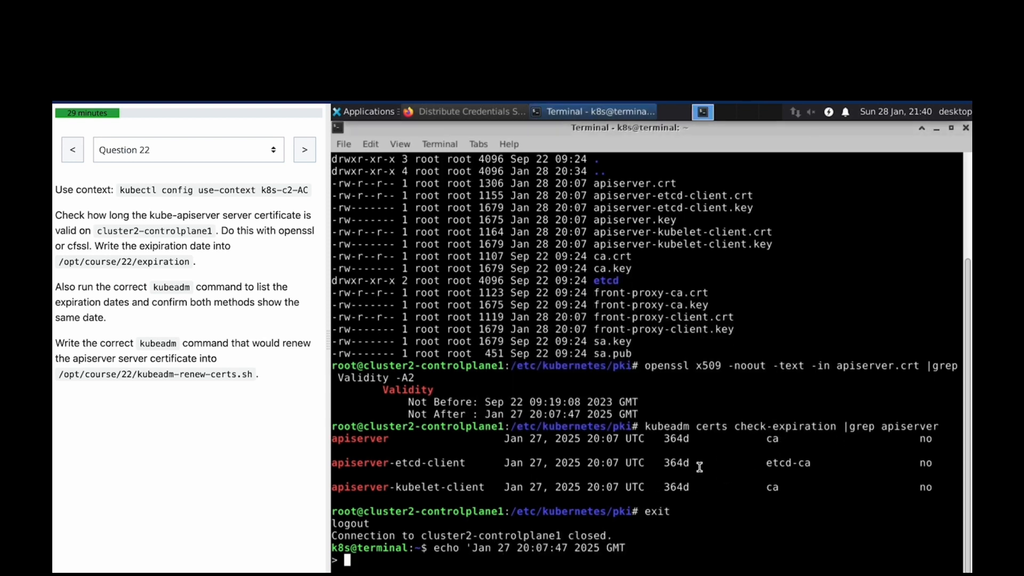
pyautogui.press('ctrl+c')
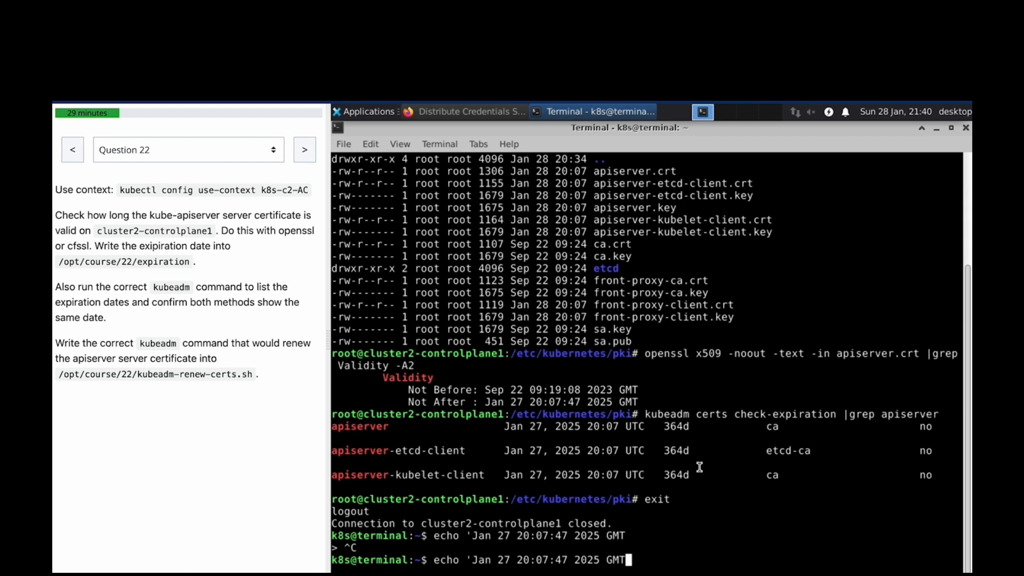
pyautogui.write("'>")
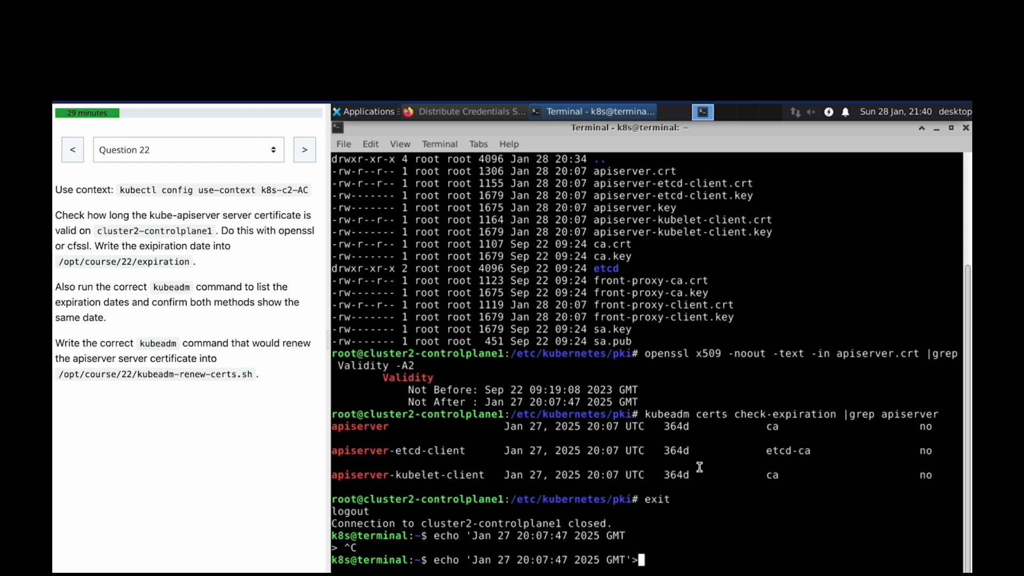
pyautogui.moveTo(555, 442)
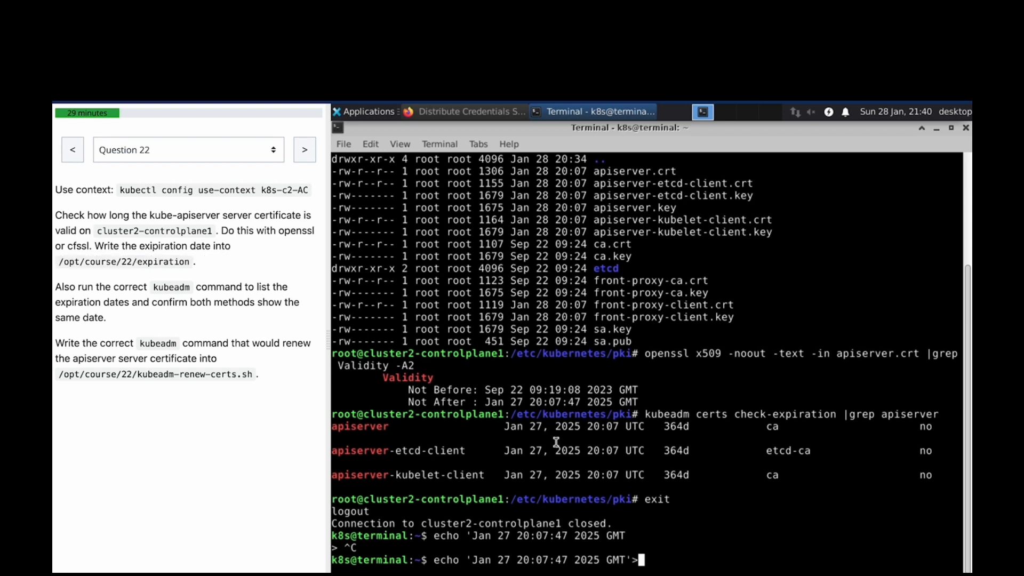
pyautogui.write('/opt/course/22/expiration')
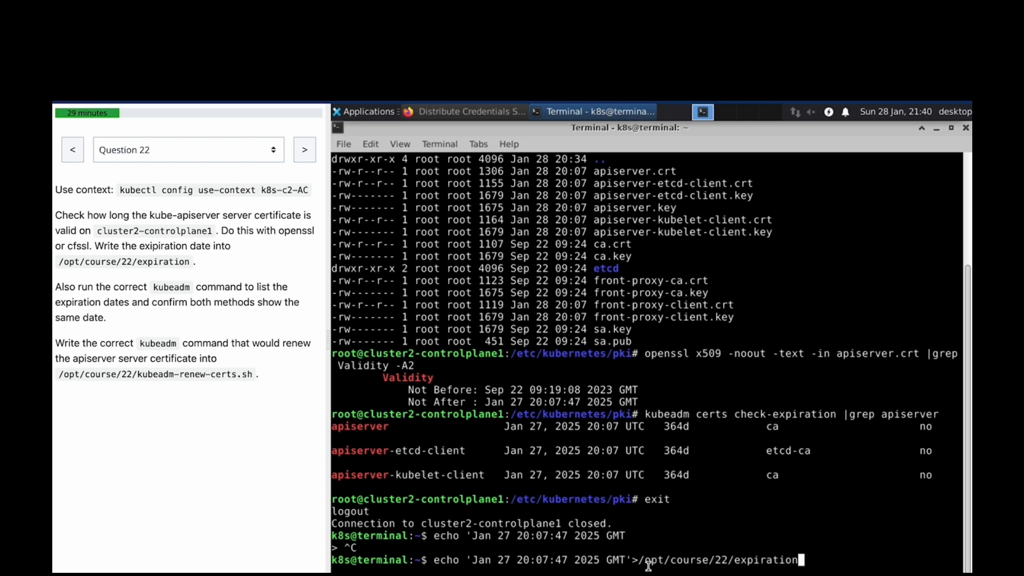
pyautogui.press('Return')
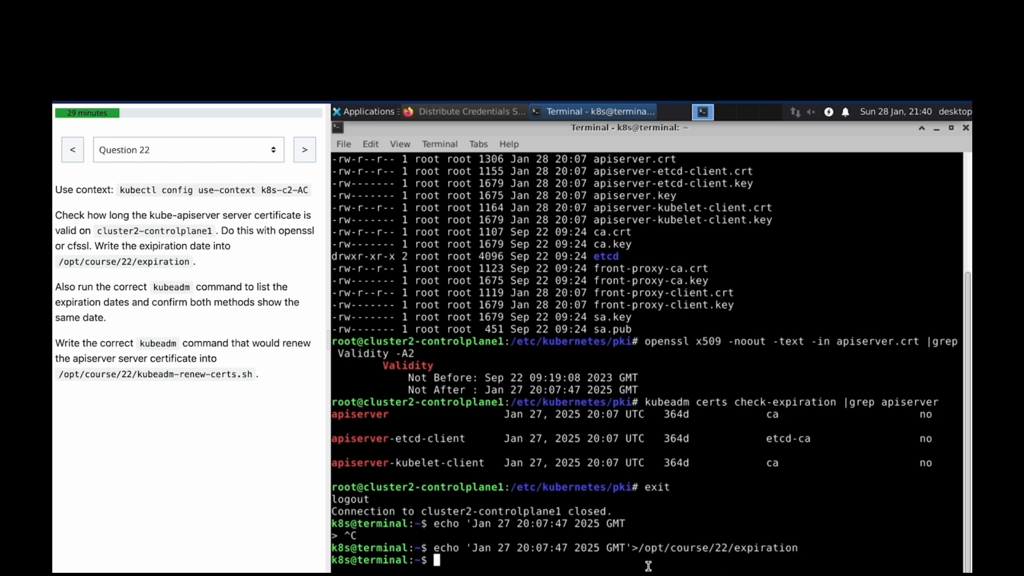
pyautogui.moveTo(517, 559)
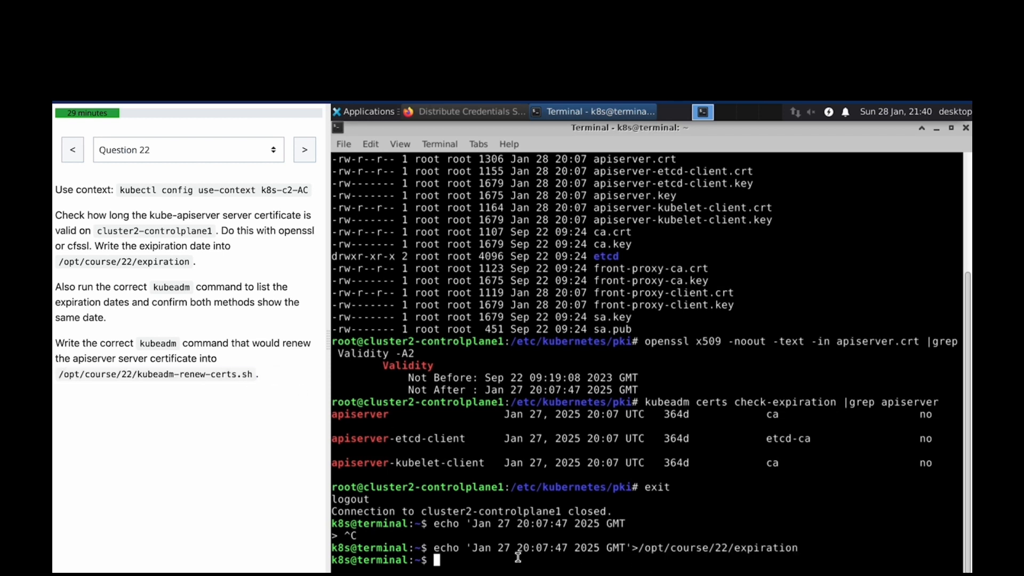
pyautogui.moveTo(485, 560)
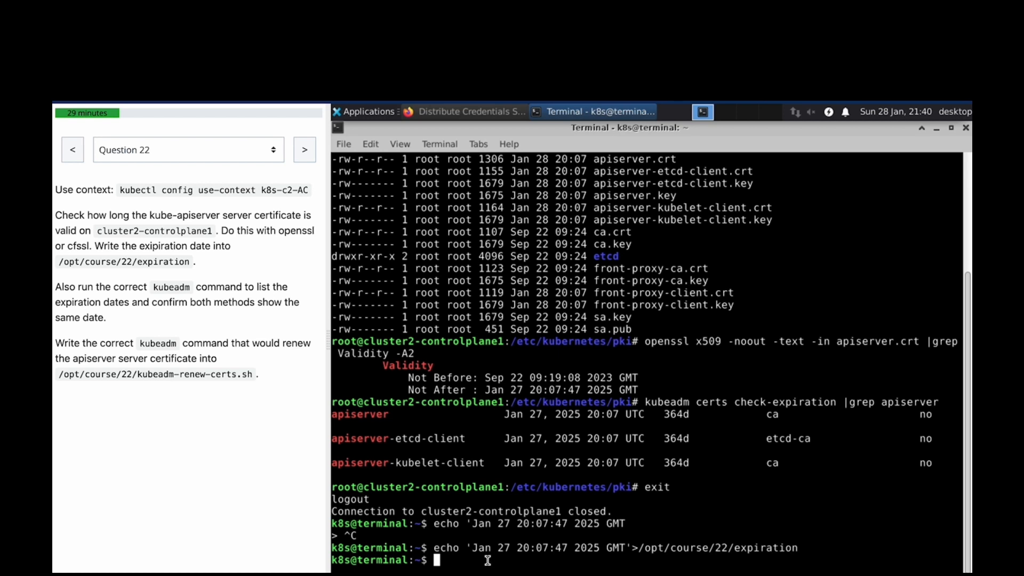
# Step: Write kubeadm-renew-certs.sh in vi with a #!/bin/bash header and kubeadm certs check-expiration | grep apiserver
pyautogui.write('vi')
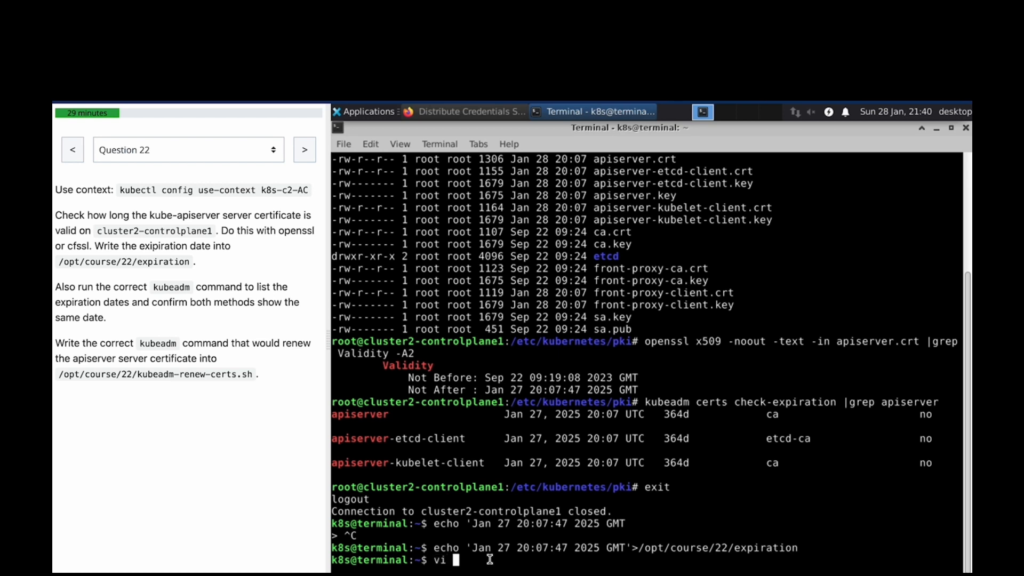
pyautogui.write('/opt/course/22/kubeadm-renew-certs.sh')
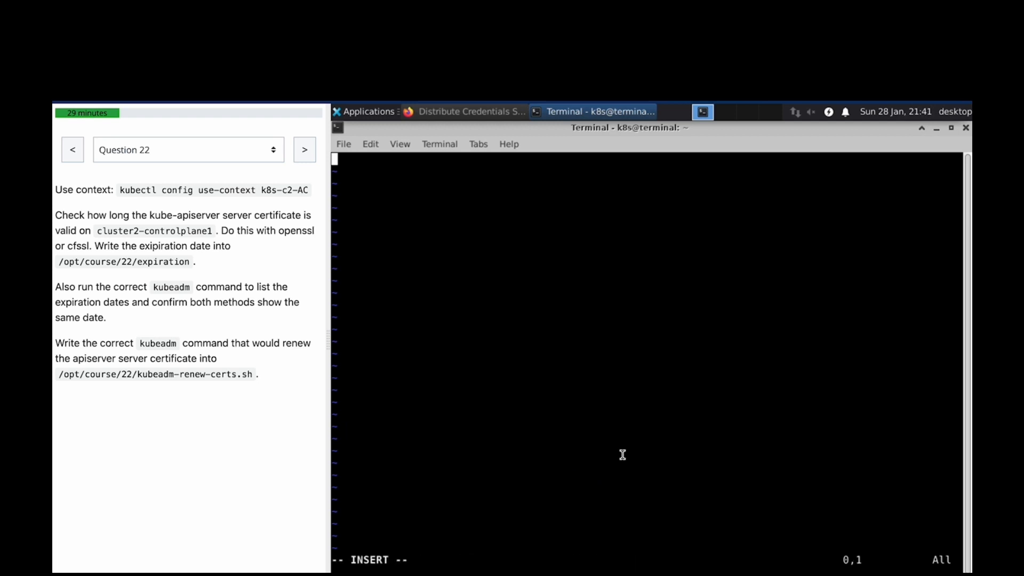
pyautogui.write('#!/bin/bash')
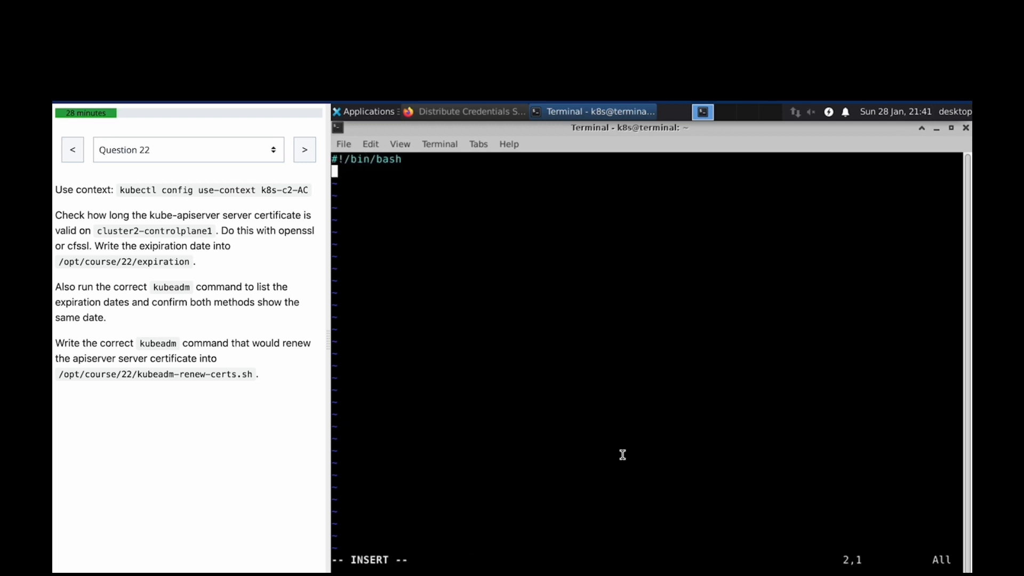
pyautogui.write('kubeadm certs check-expiration |grep apiserver')
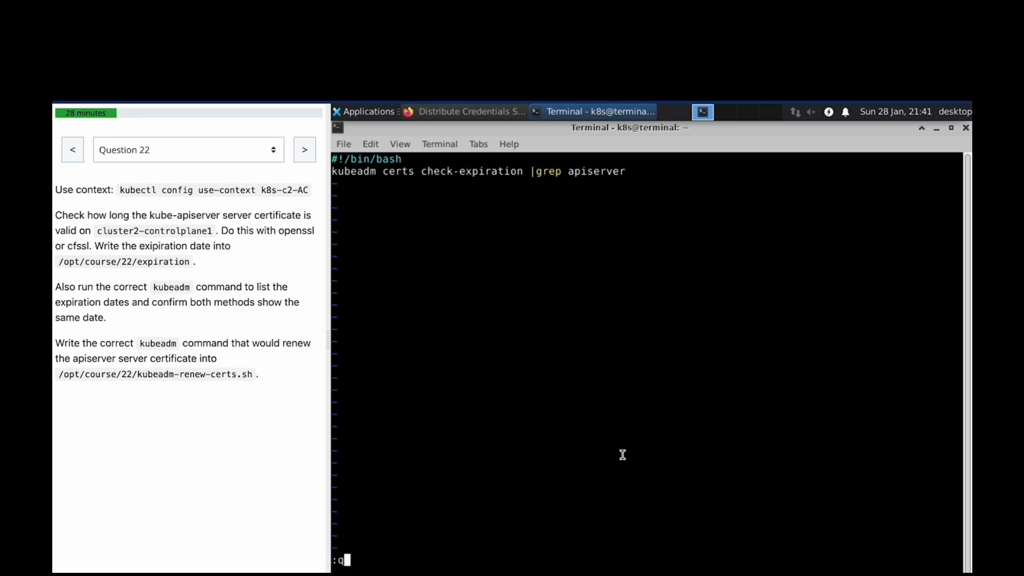